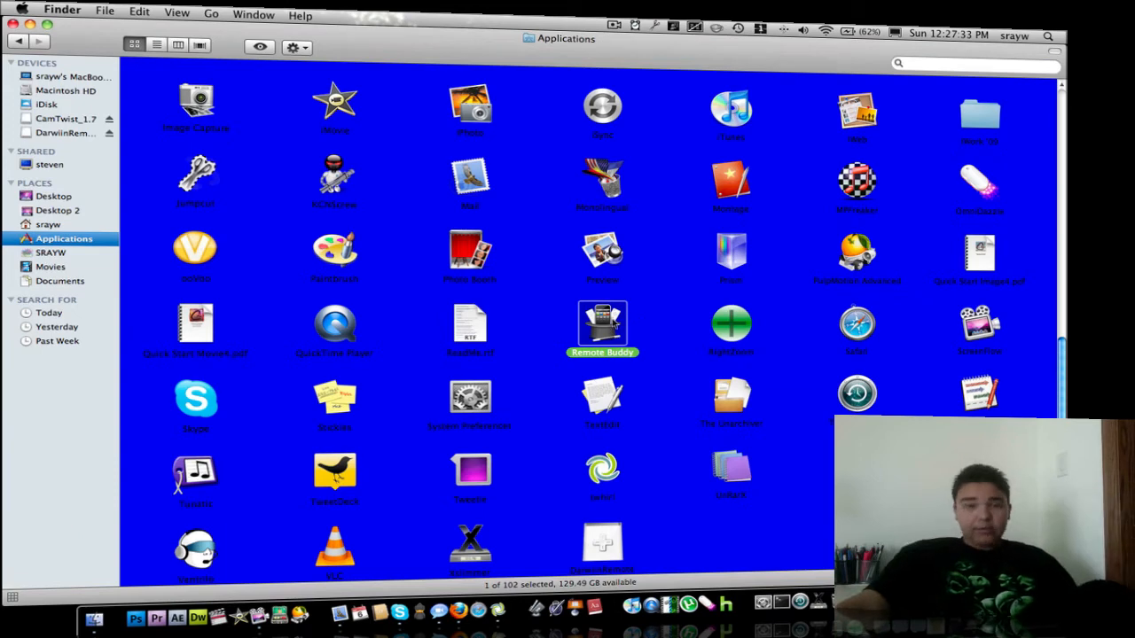
# Step: Launch Remote Buddy from Finder's Applications folder
pyautogui.doubleClick(603, 326)
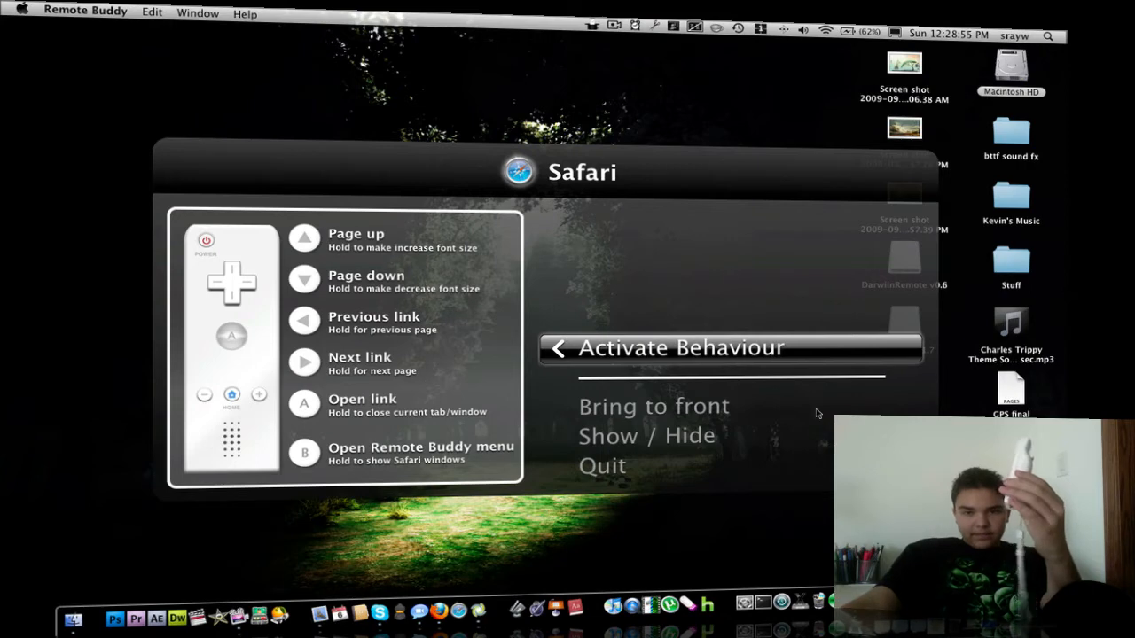
pyautogui.moveTo(362, 422)
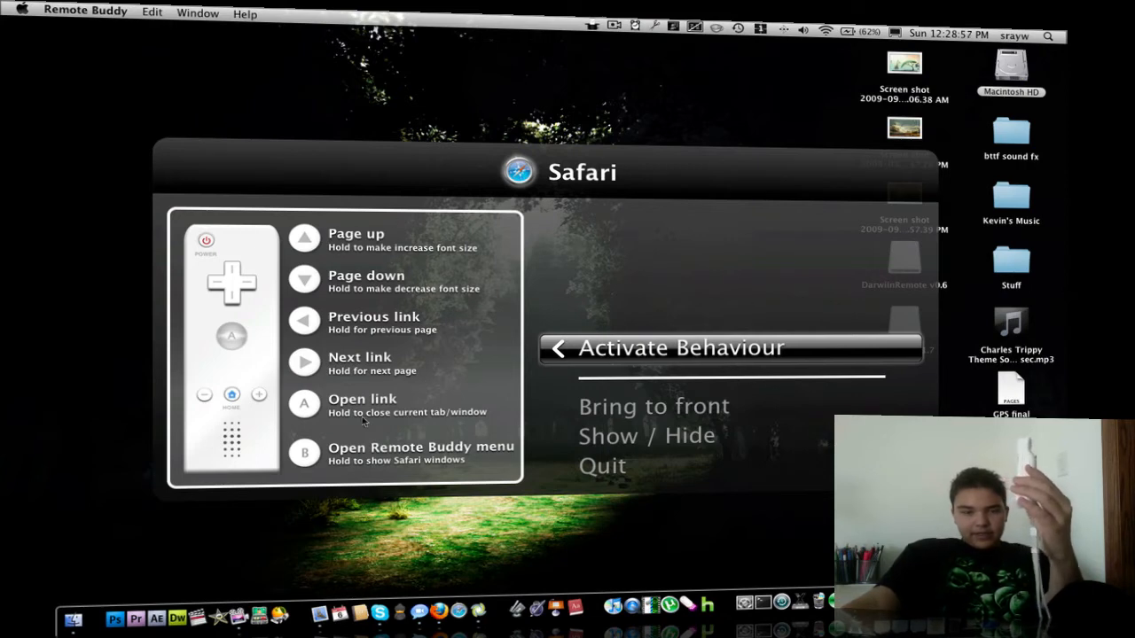
pyautogui.moveTo(387, 181)
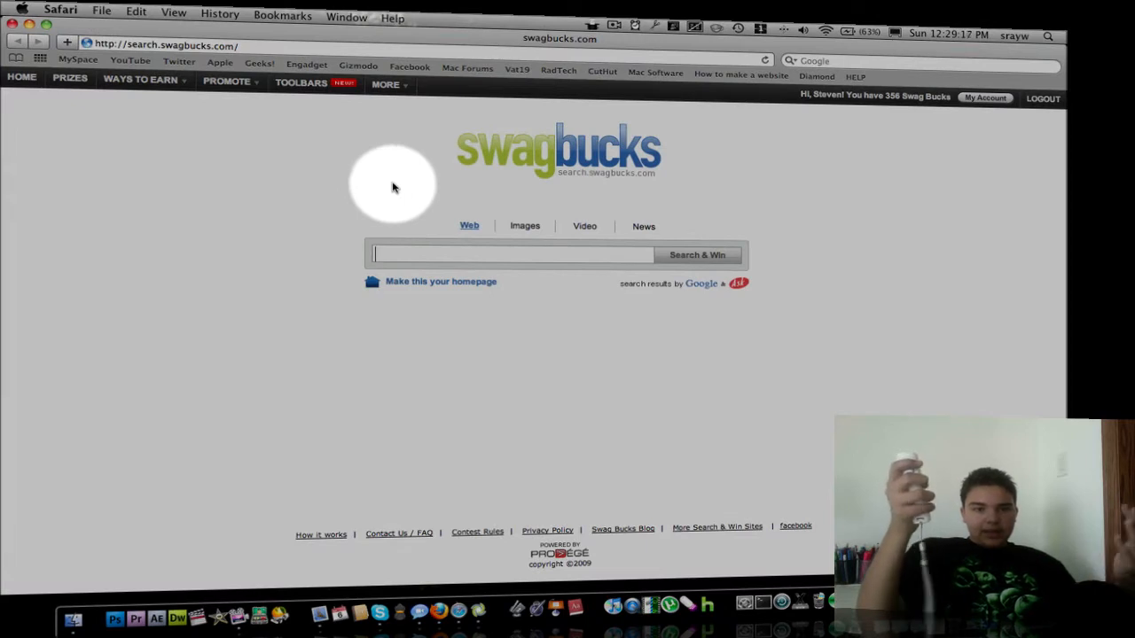
pyautogui.moveTo(394, 222)
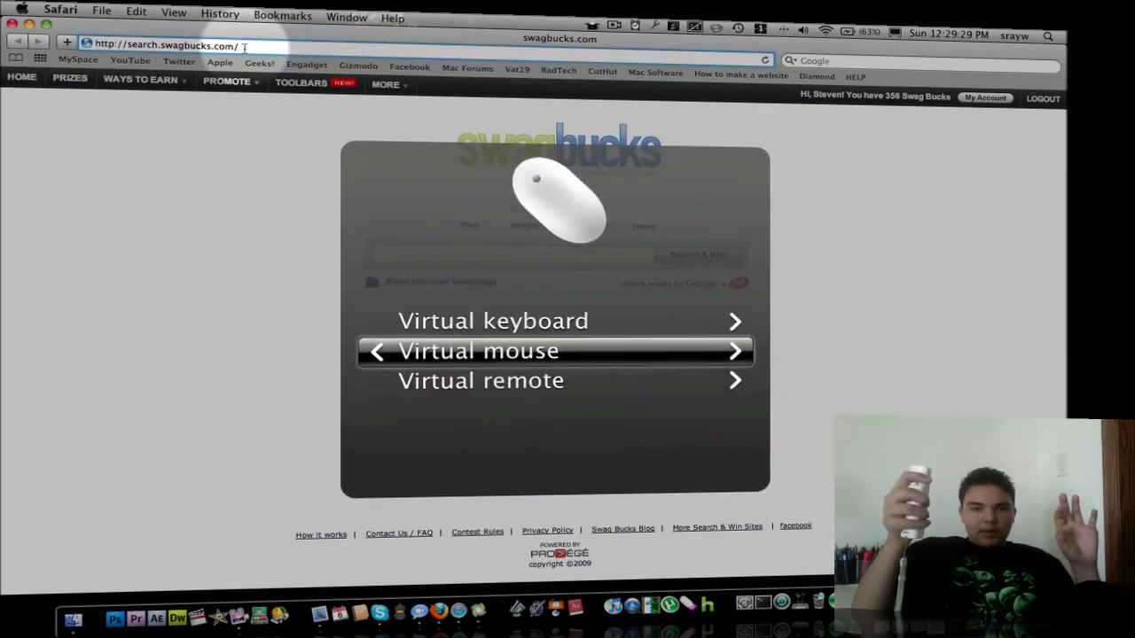
# Step: Bring up Remote Buddy's virtual keyboard to type the YouTube address in Safari
pyautogui.click(493, 319)
pyautogui.write('http://youtube')
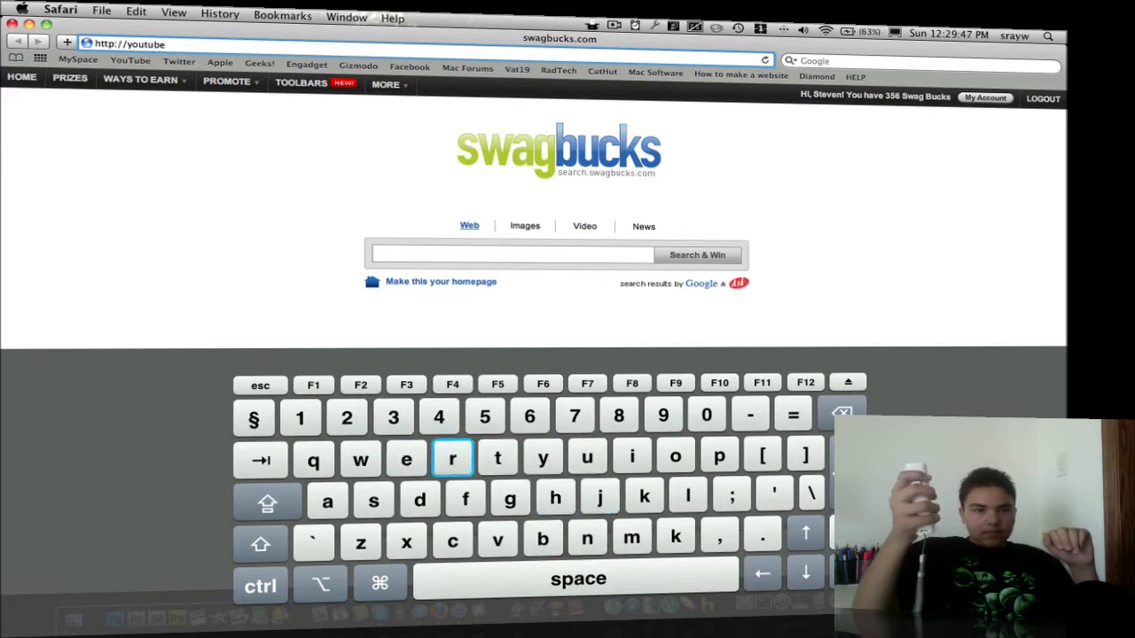
# Step: Finish the youtube.com address and load the YouTube home page
pyautogui.press('k')
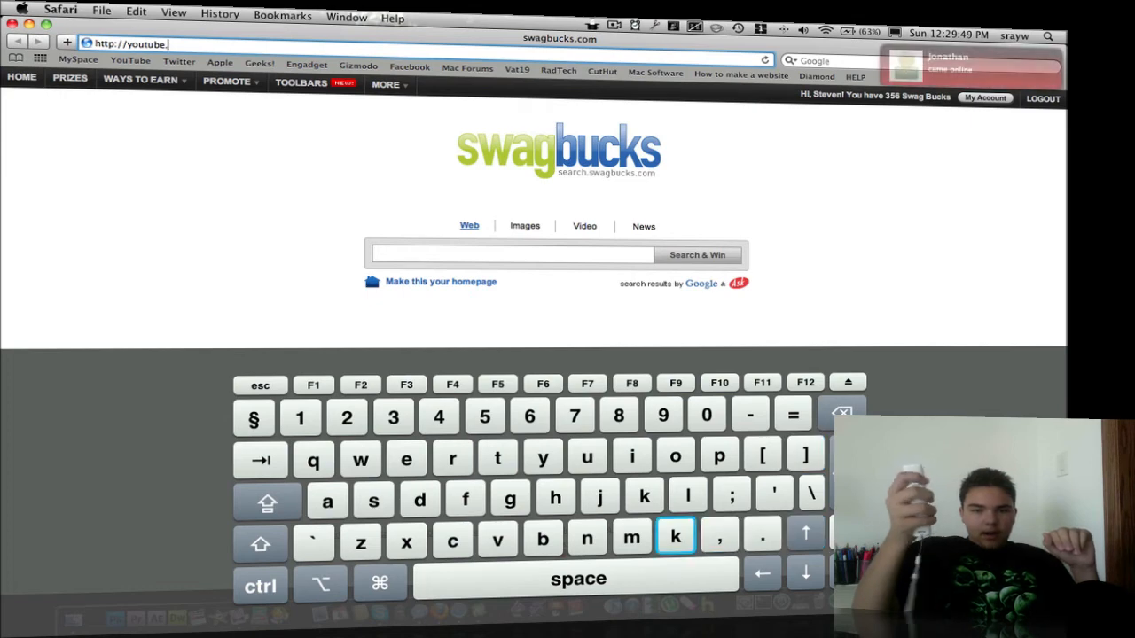
pyautogui.write('com')
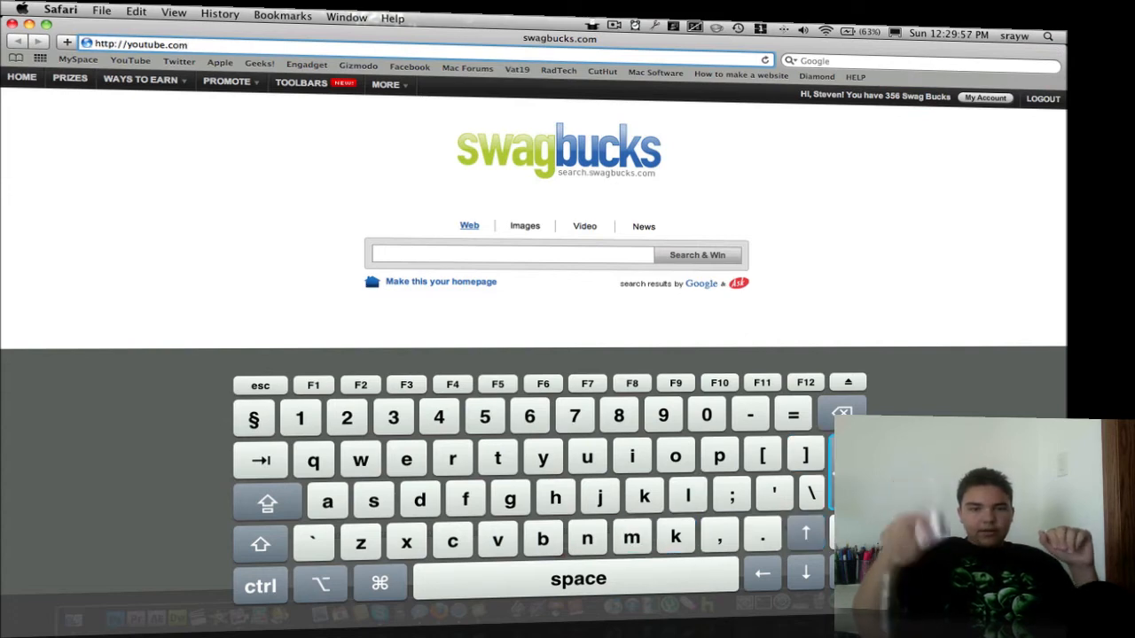
pyautogui.press('Return')
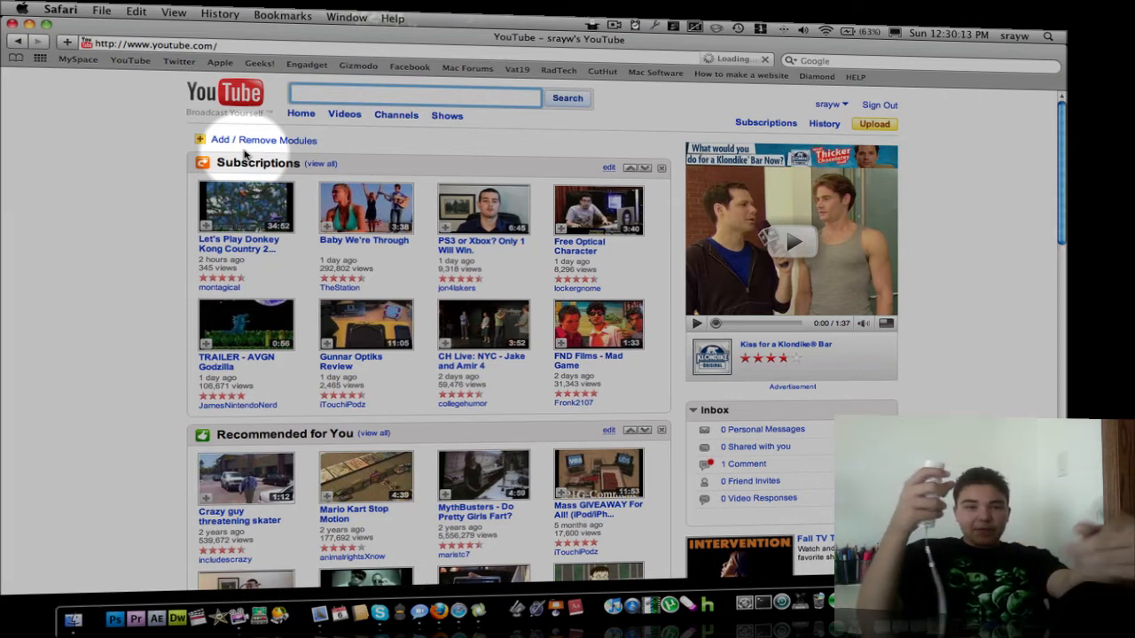
pyautogui.moveTo(610, 157)
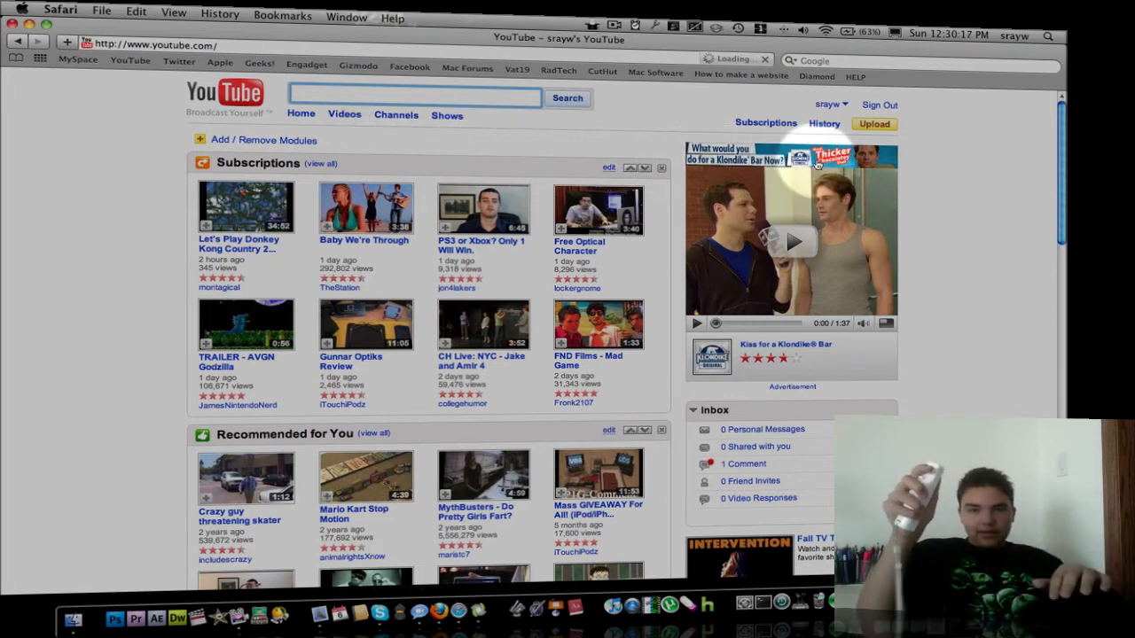
# Step: Go to My Channel from the account menu and open the Unboxing: Snow Leopard video
pyautogui.click(830, 104)
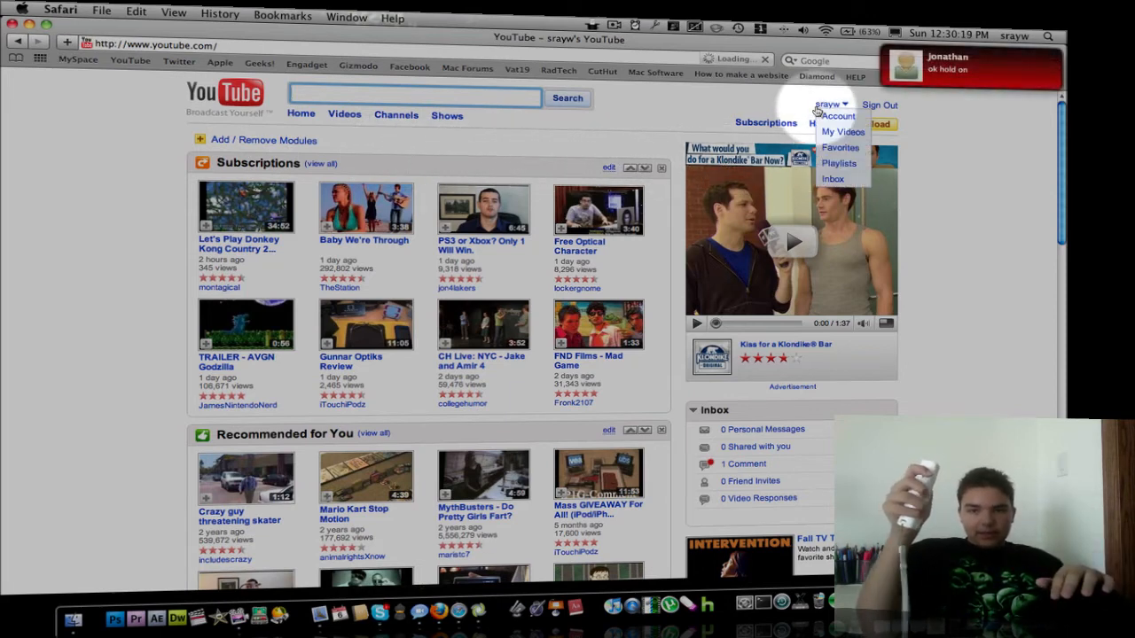
pyautogui.click(827, 105)
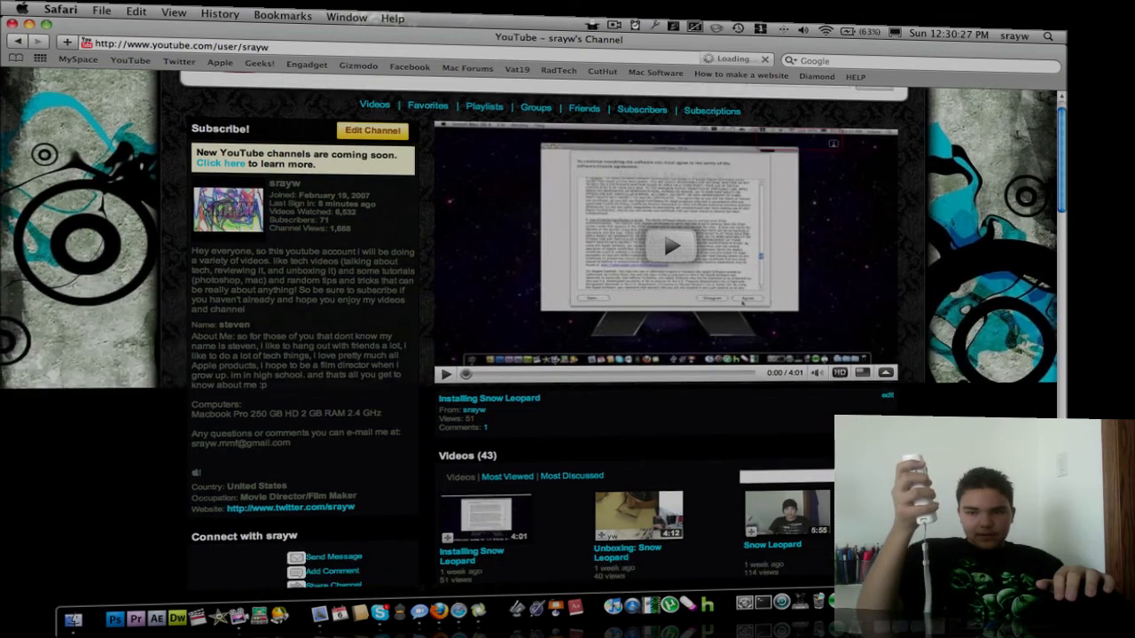
pyautogui.scroll(-3)
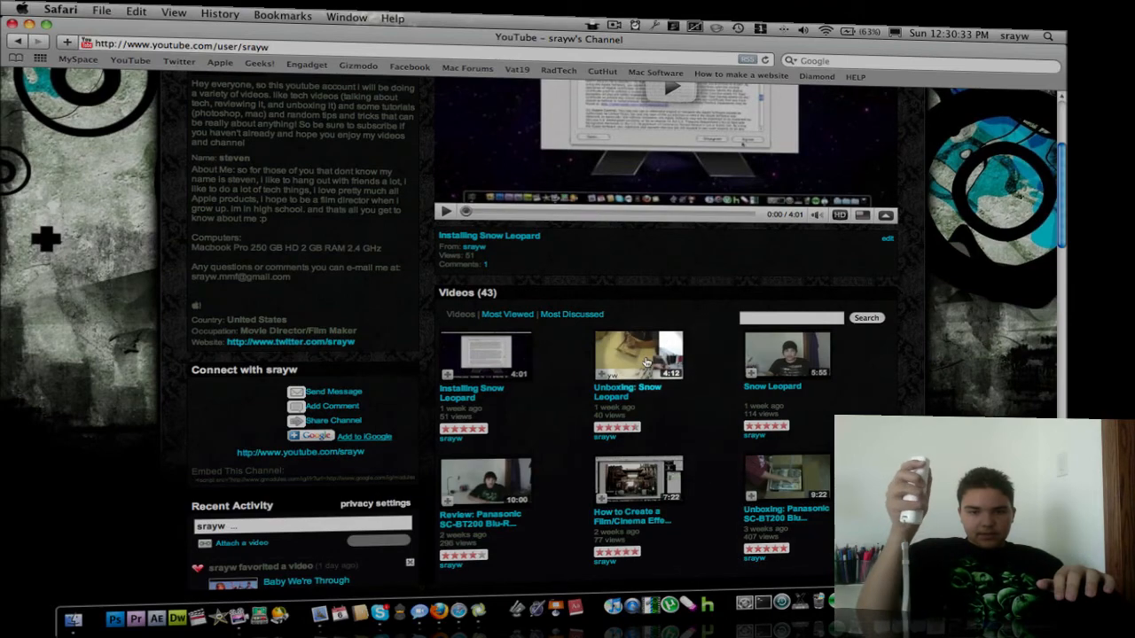
pyautogui.click(638, 354)
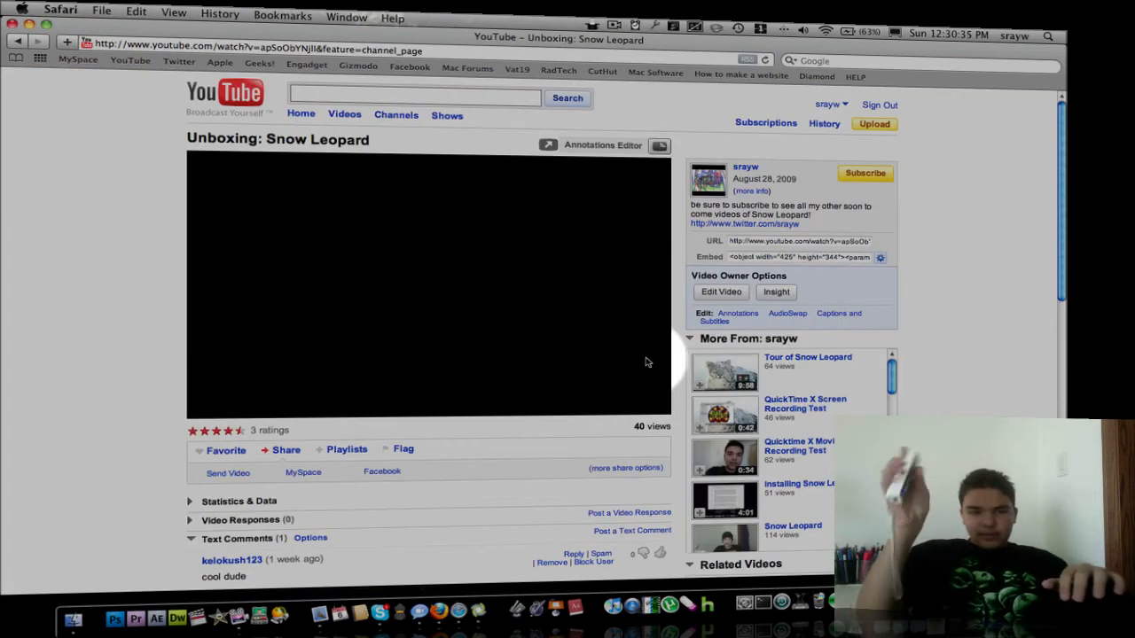
# Step: Play the Unboxing: Snow Leopard video, then quit Safari
pyautogui.click(429, 284)
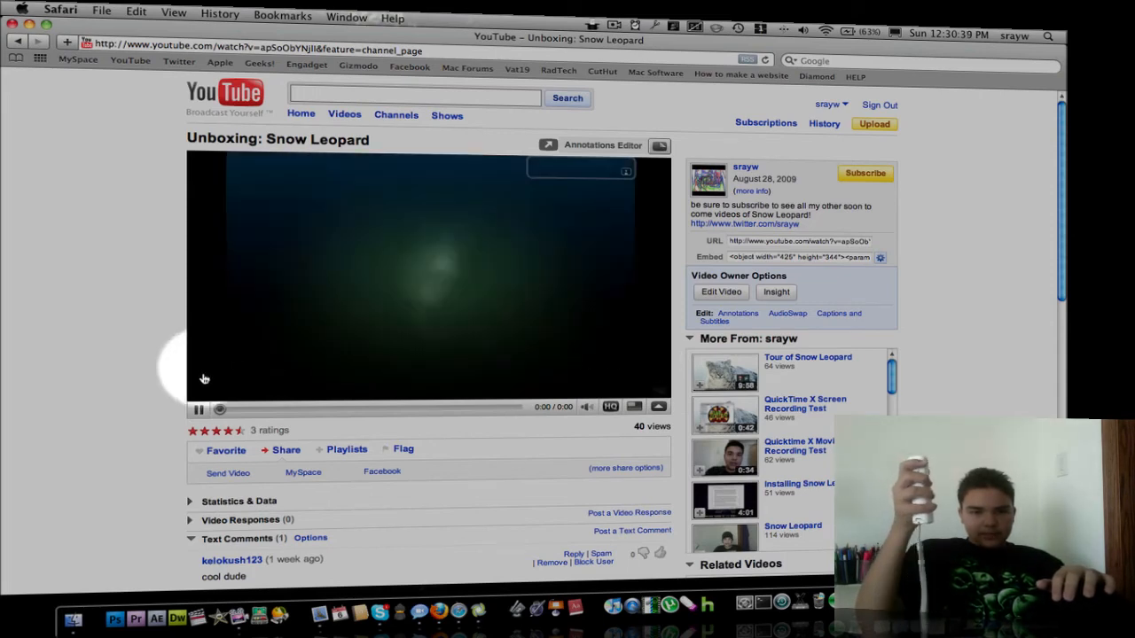
pyautogui.click(198, 407)
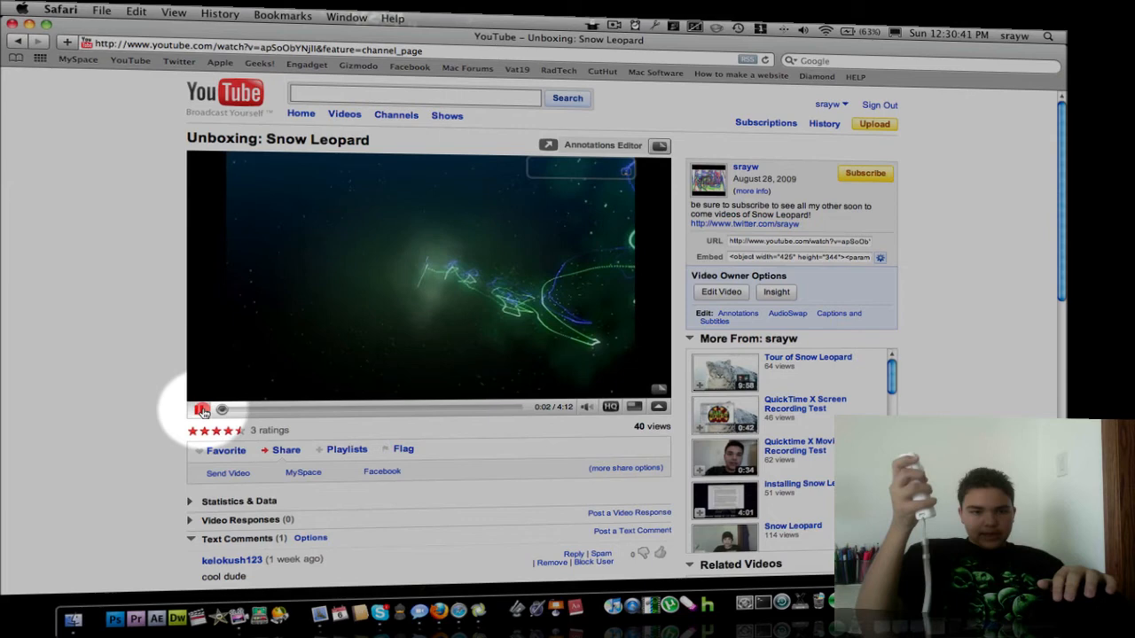
pyautogui.click(202, 409)
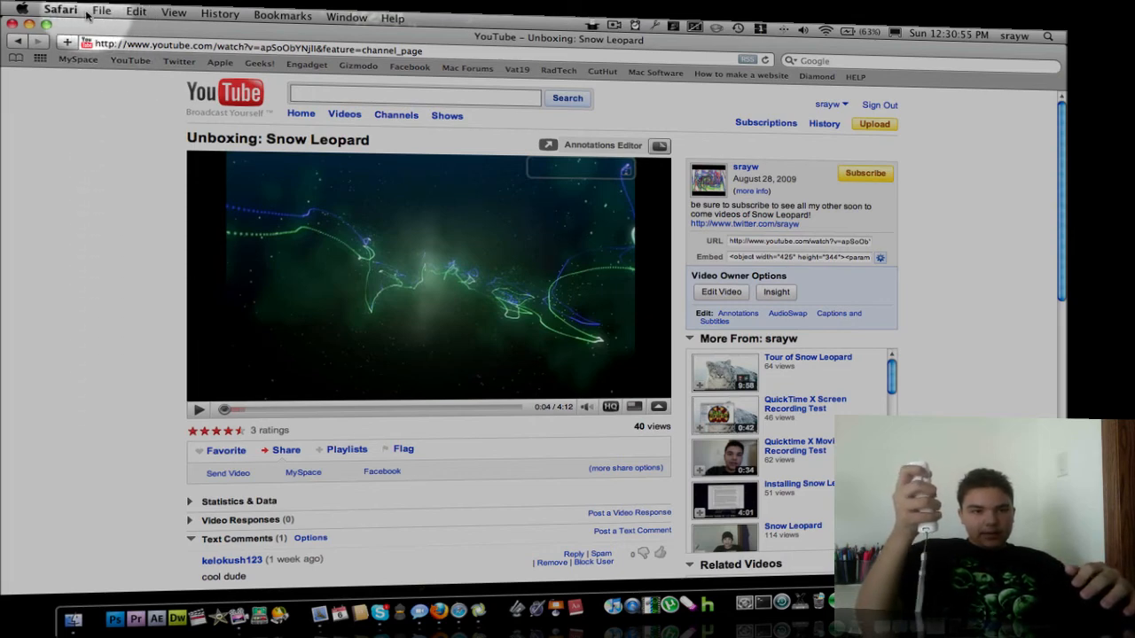
pyautogui.click(61, 11)
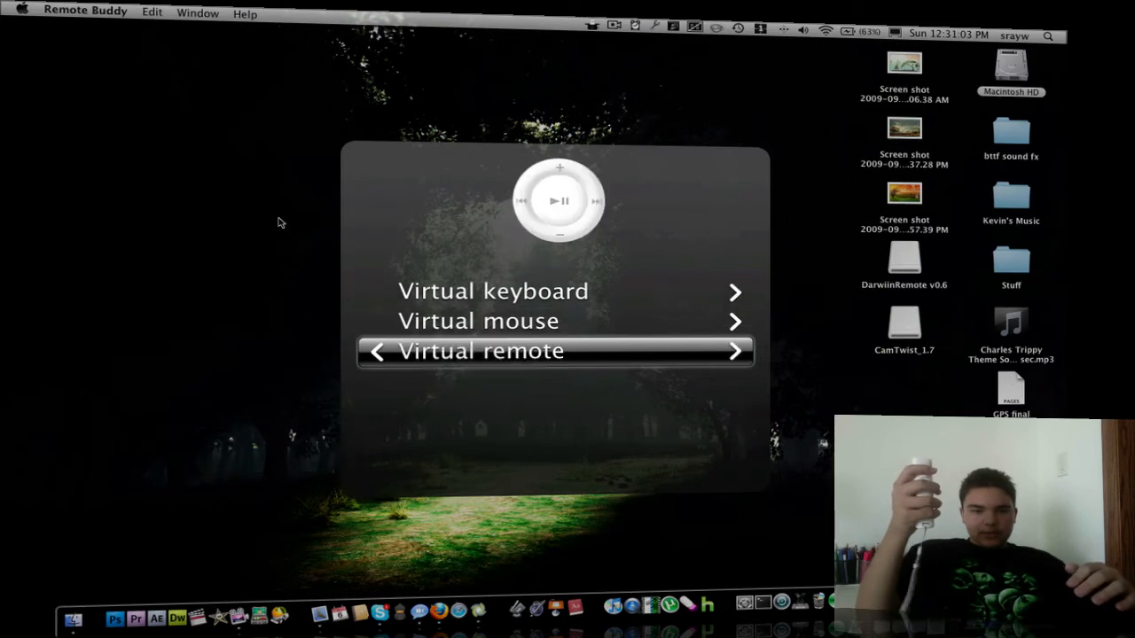
# Step: Switch to Remote Buddy's virtual remote and launch Photo Booth
pyautogui.click(553, 351)
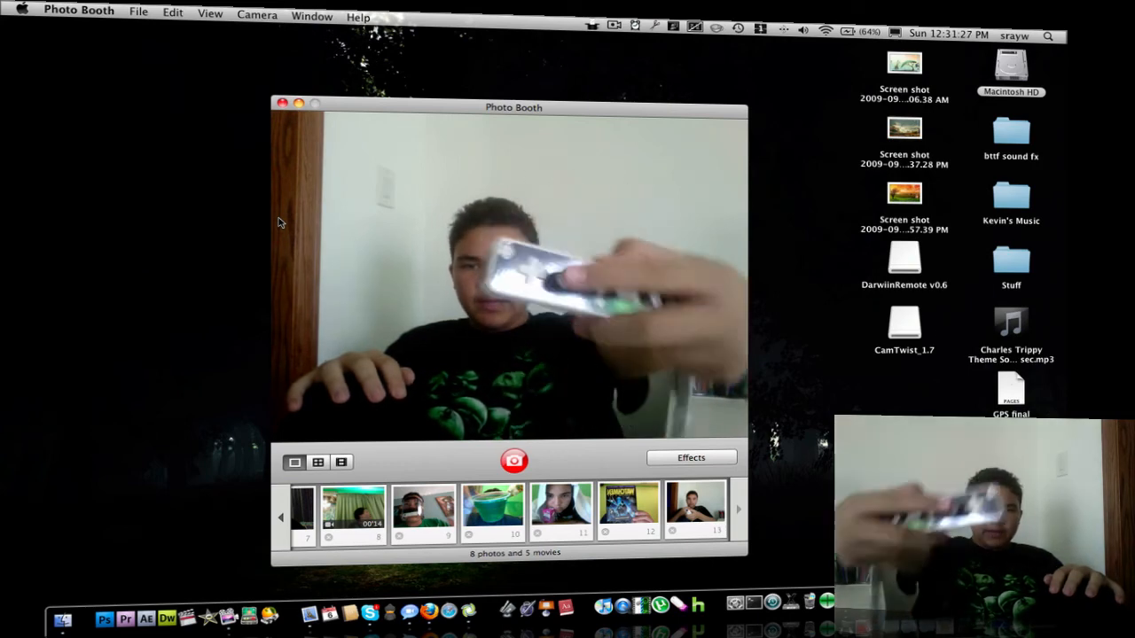
# Step: Take a snapshot with the red camera button, reaching 9 photos and 5 movies
pyautogui.click(514, 459)
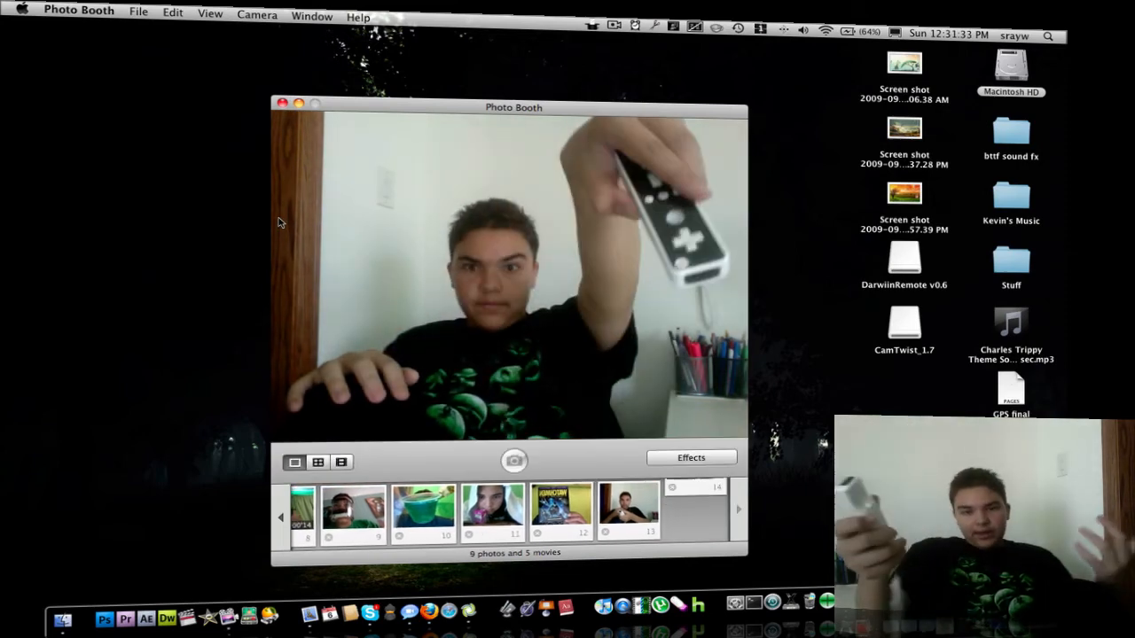
pyautogui.click(514, 461)
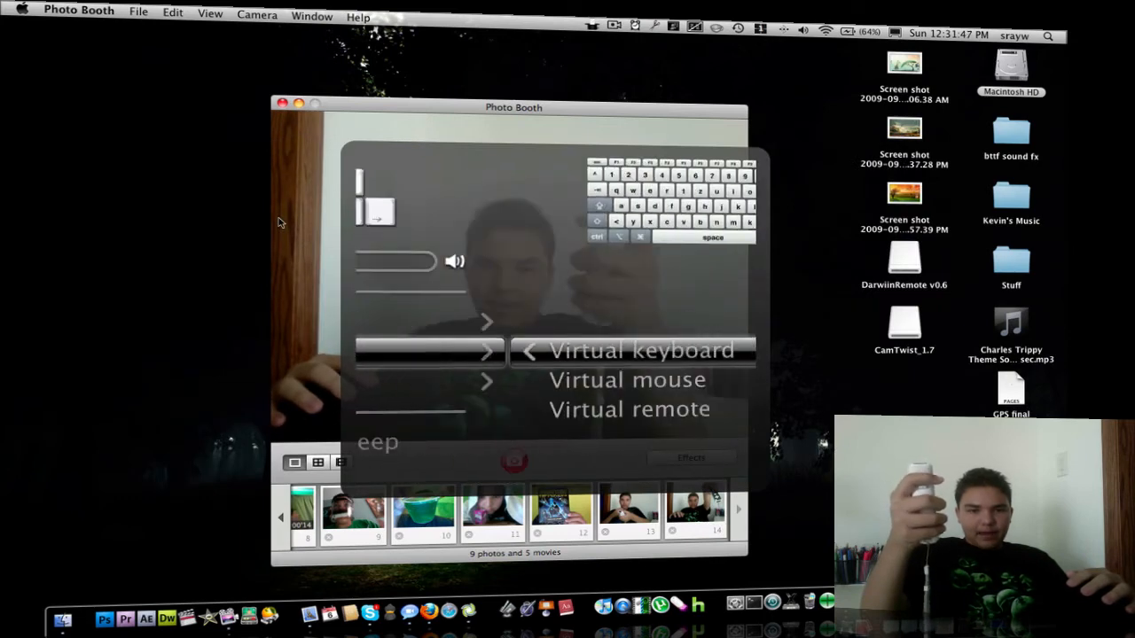
# Step: View the newest photo in the strip, then quit Photo Booth back to the desktop
pyautogui.click(627, 379)
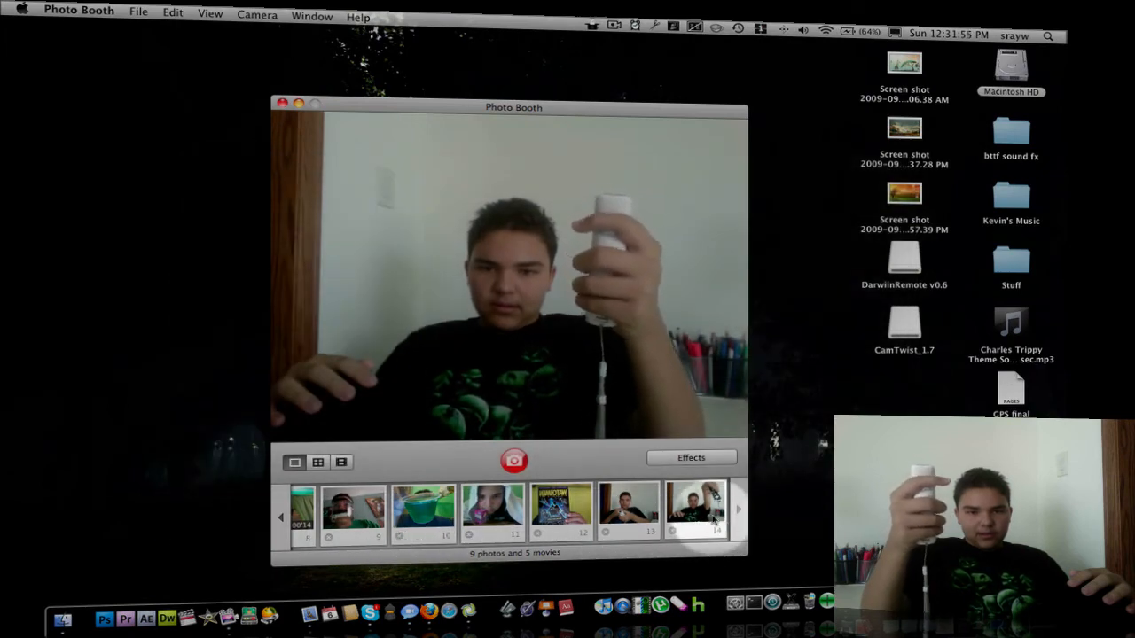
pyautogui.click(695, 507)
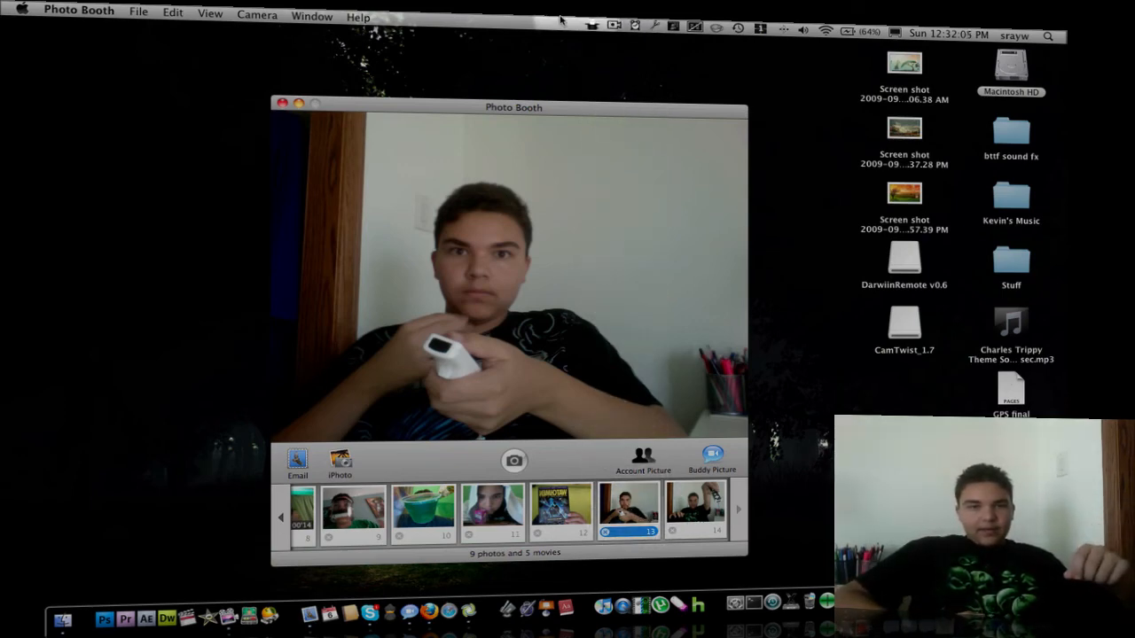
pyautogui.click(78, 11)
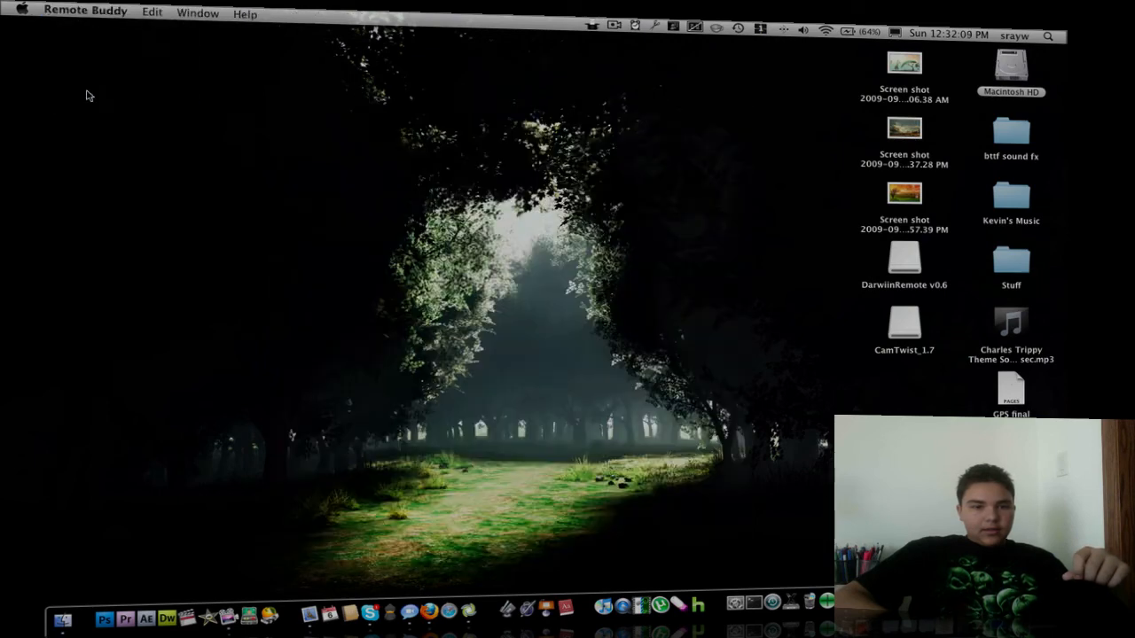
pyautogui.moveTo(351, 262)
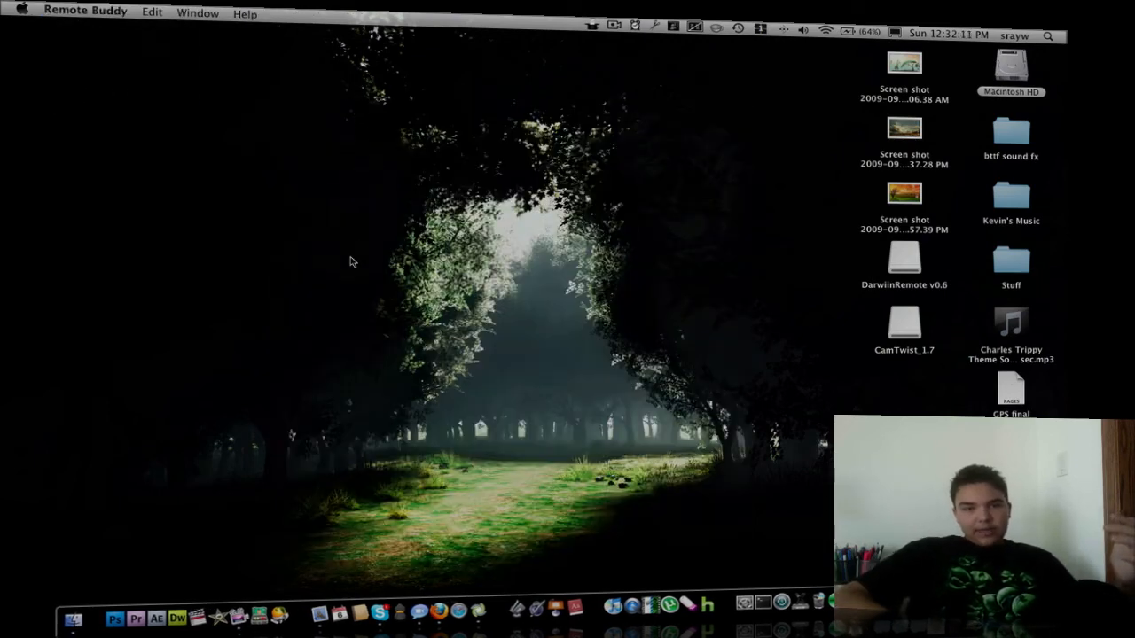